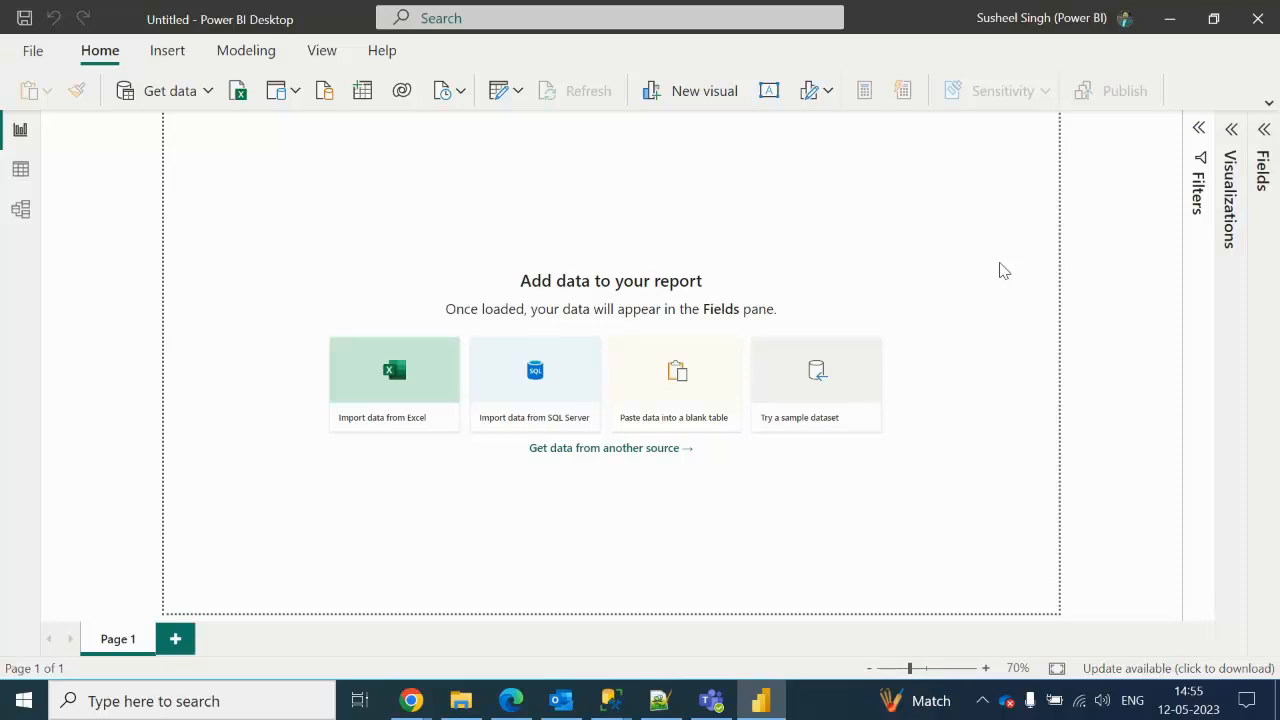
Step: Switch from the blank Power BI report to Microsoft Teams via the taskbar
{"action": "left_click", "coordinate": [710, 700]}
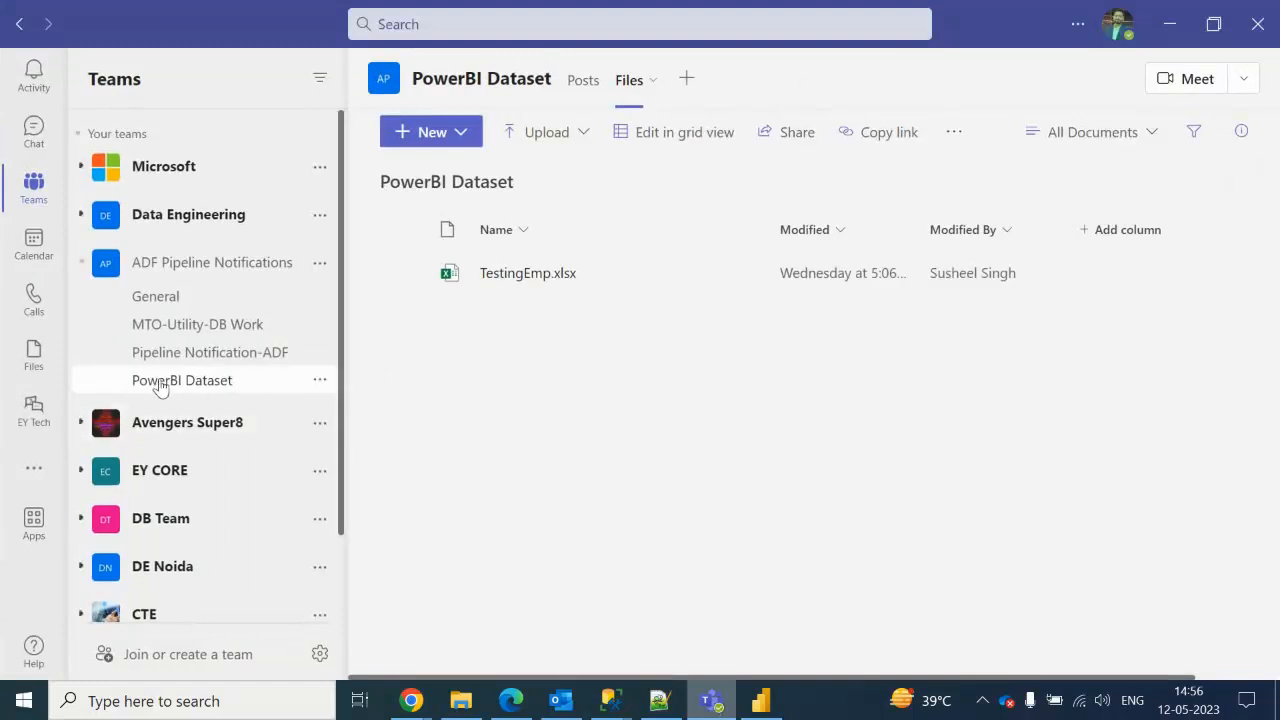
{"action": "mouse_move", "coordinate": [245, 385]}
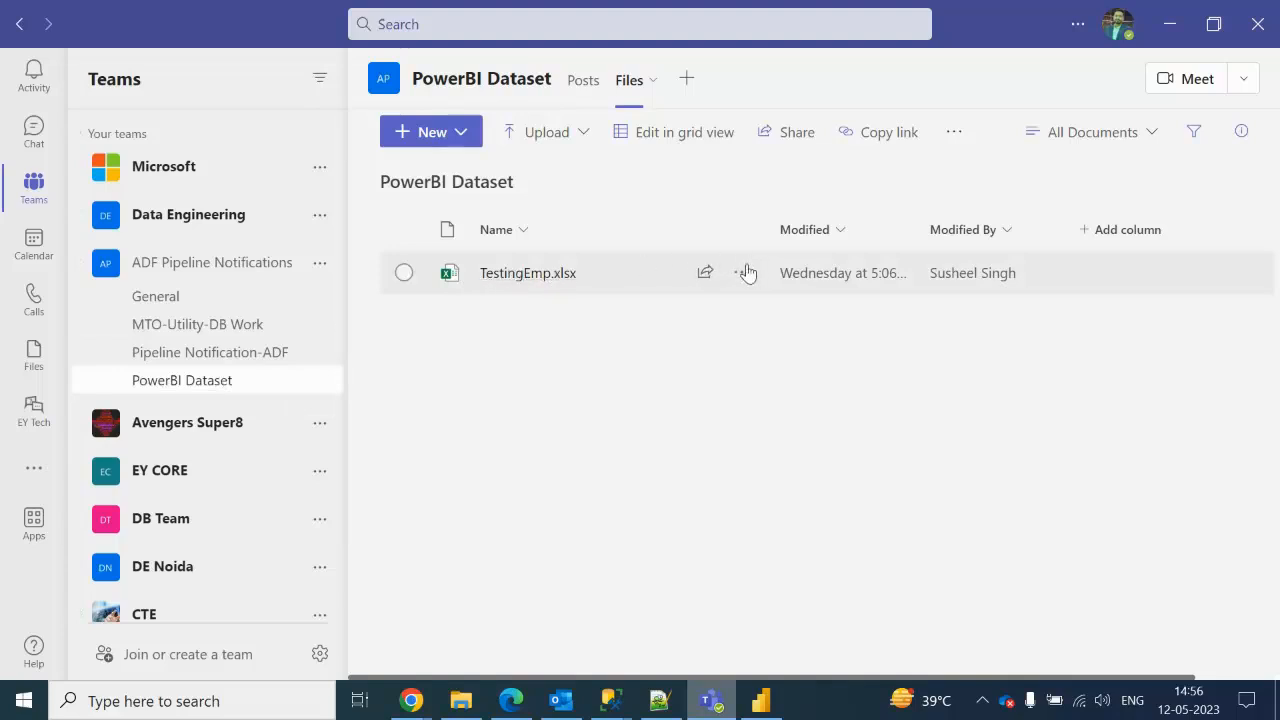
Step: Open TestingEmp.xlsx's More options menu and choose Open in app
{"action": "left_click", "coordinate": [745, 272]}
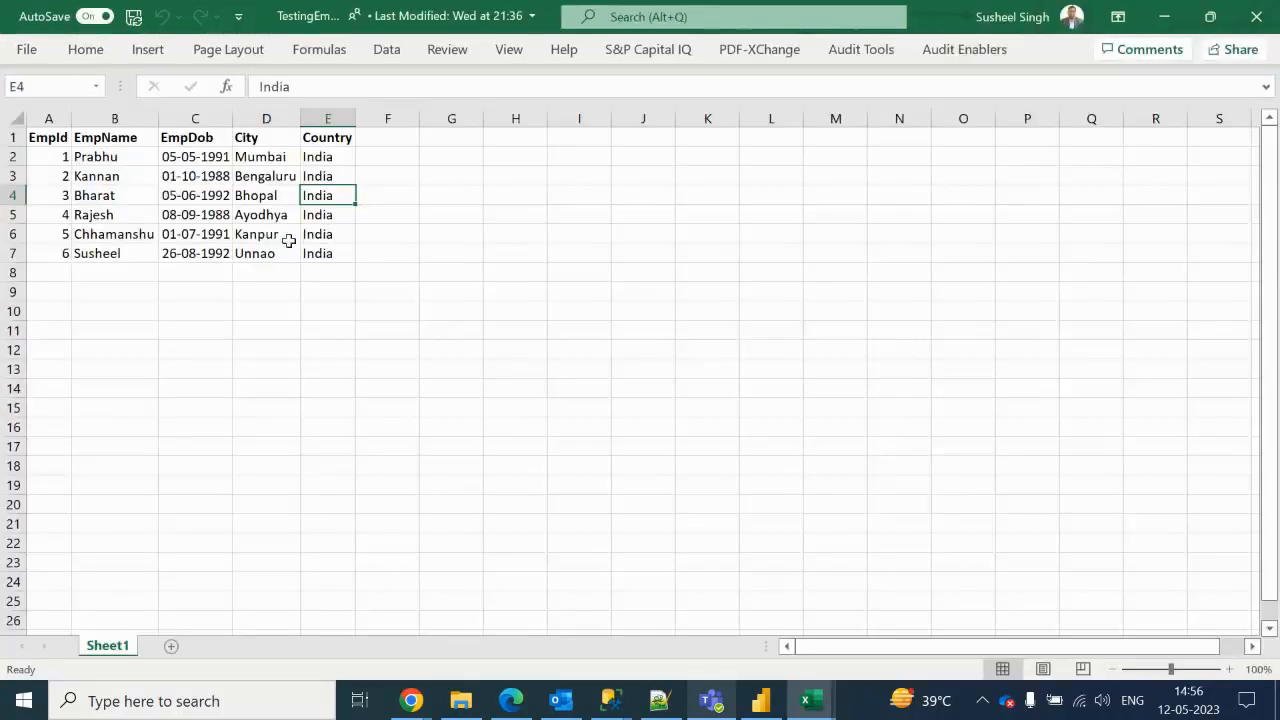
Step: Review the Sheet1 employee rows, then go to Excel's File backstage
{"action": "left_click", "coordinate": [266, 234]}
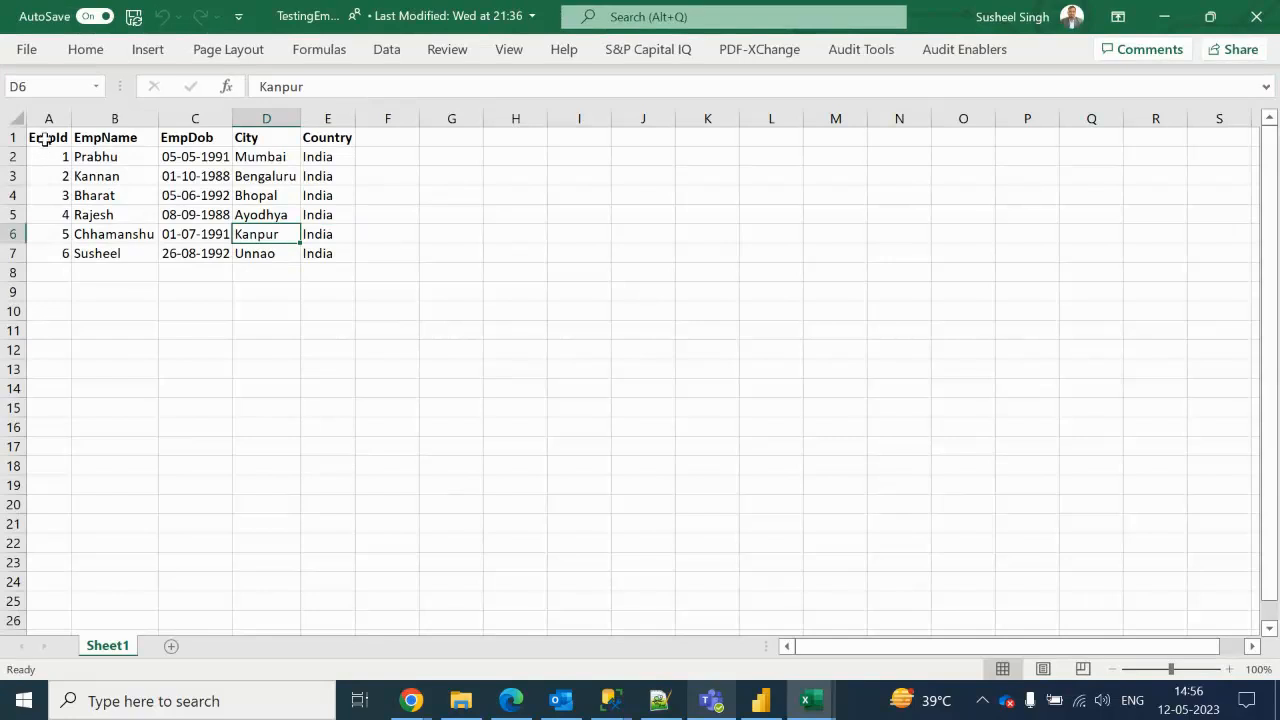
{"action": "mouse_move", "coordinate": [140, 176]}
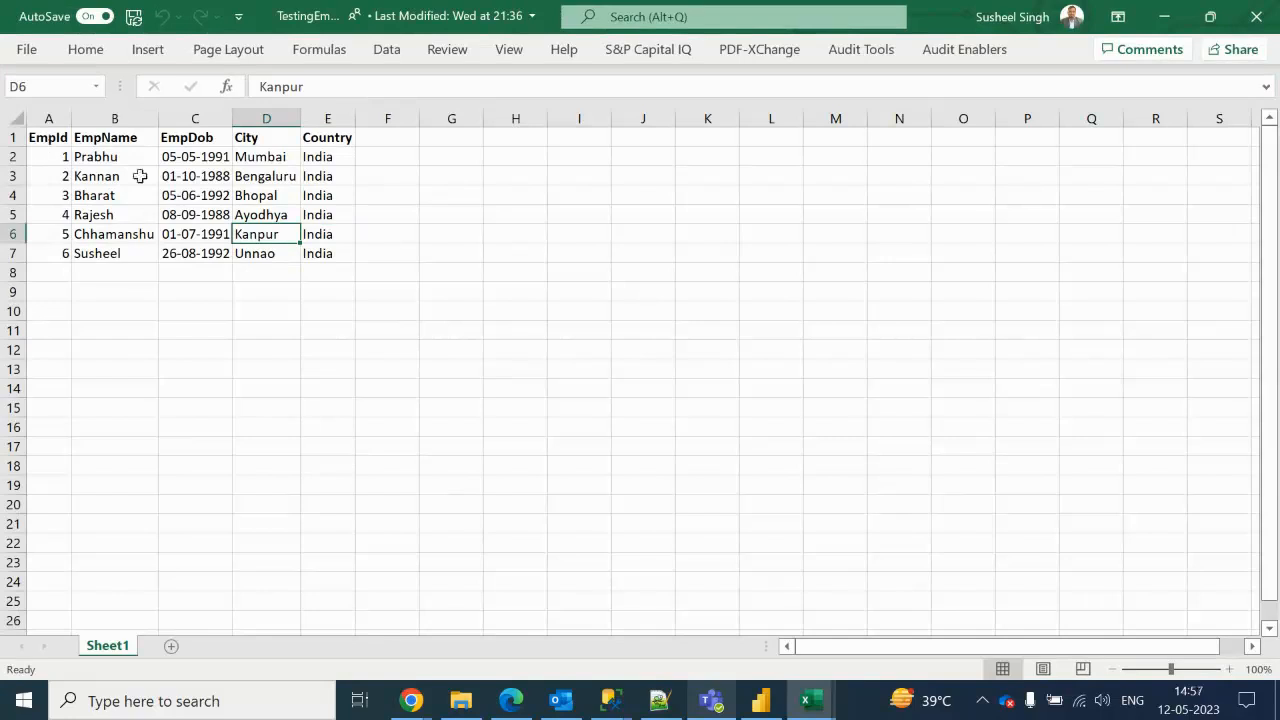
{"action": "left_click", "coordinate": [26, 48]}
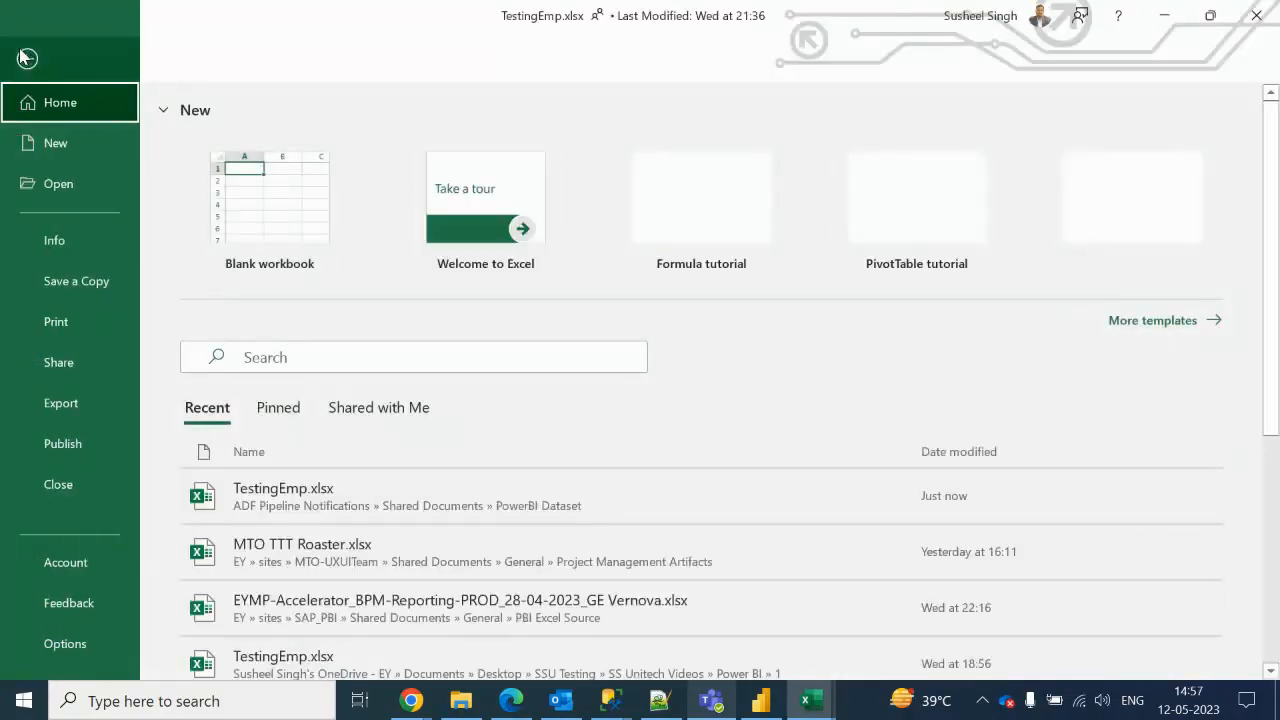
Step: Copy the TestingEmp workbook's shared-documents path from the Info page
{"action": "left_click", "coordinate": [54, 240]}
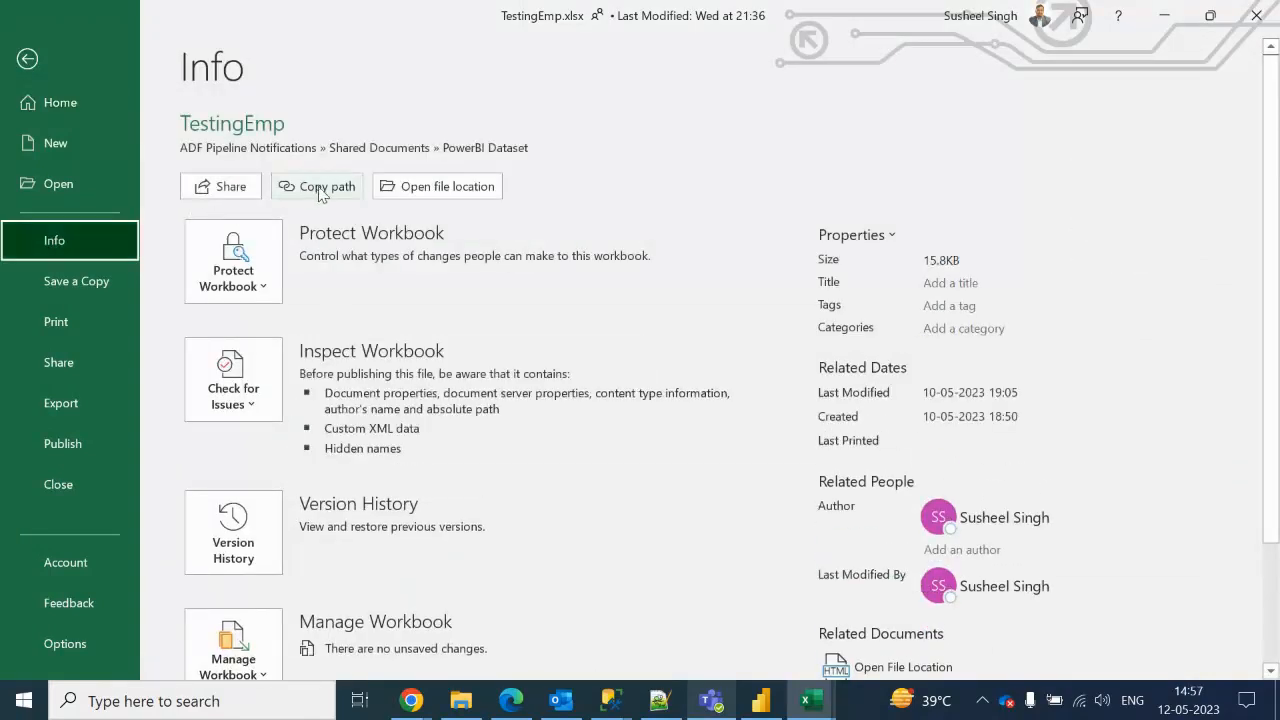
{"action": "left_click", "coordinate": [326, 186]}
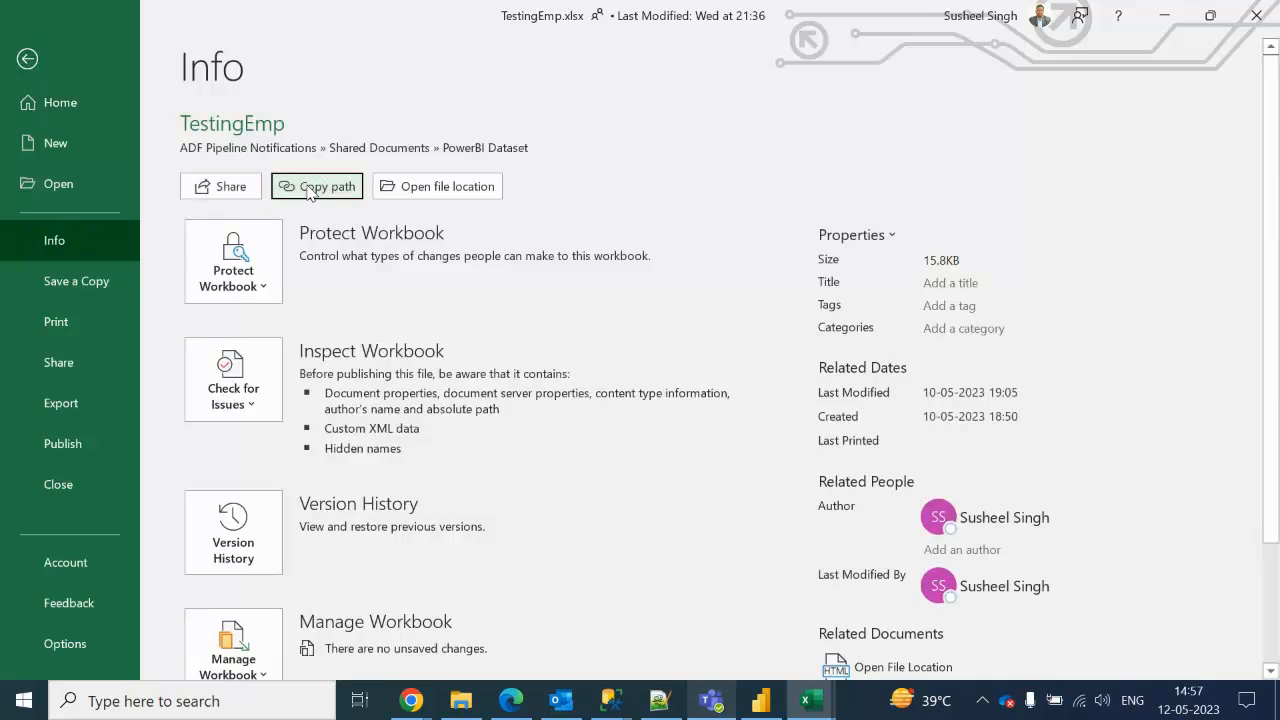
{"action": "mouse_move", "coordinate": [640, 614]}
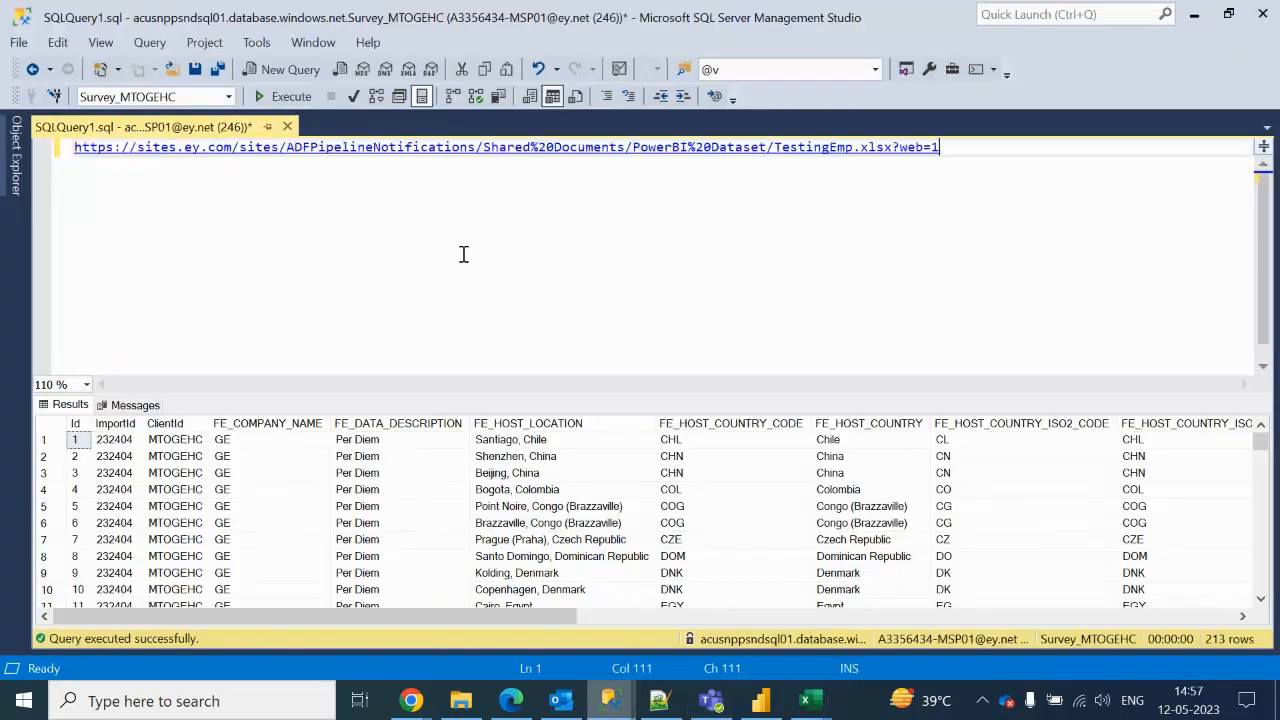
{"action": "mouse_move", "coordinate": [960, 243]}
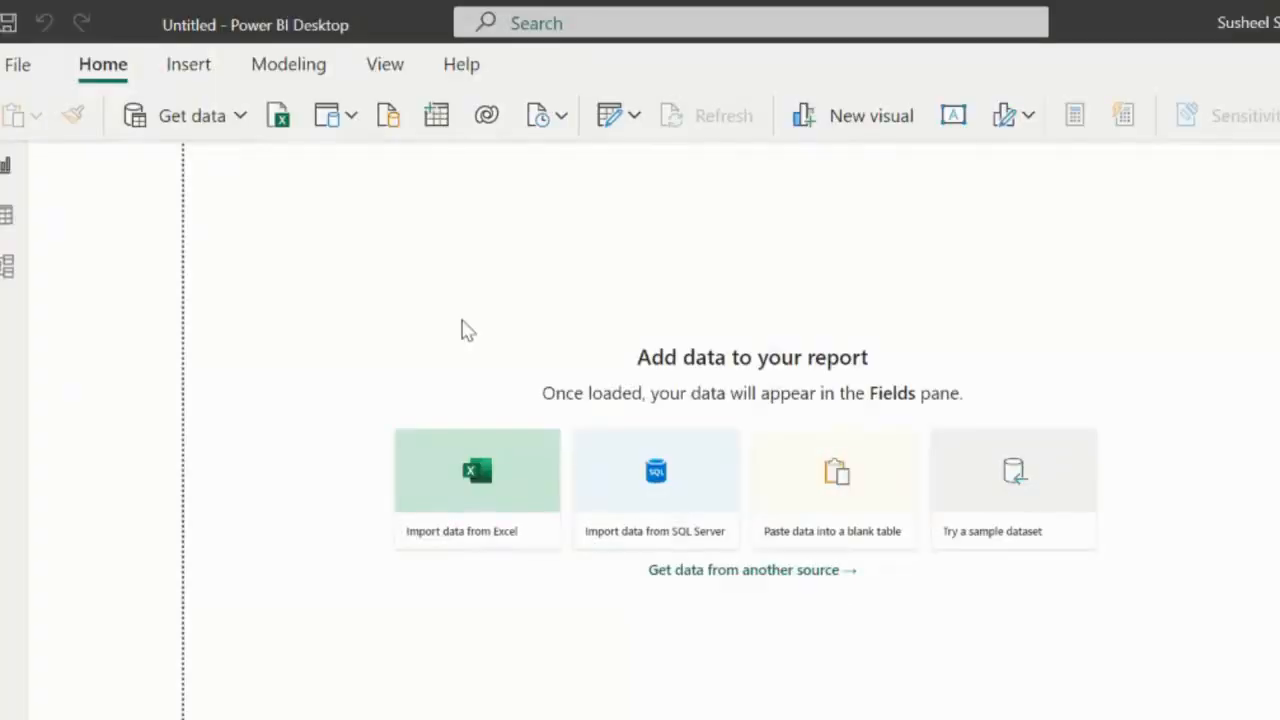
{"action": "mouse_move", "coordinate": [245, 118]}
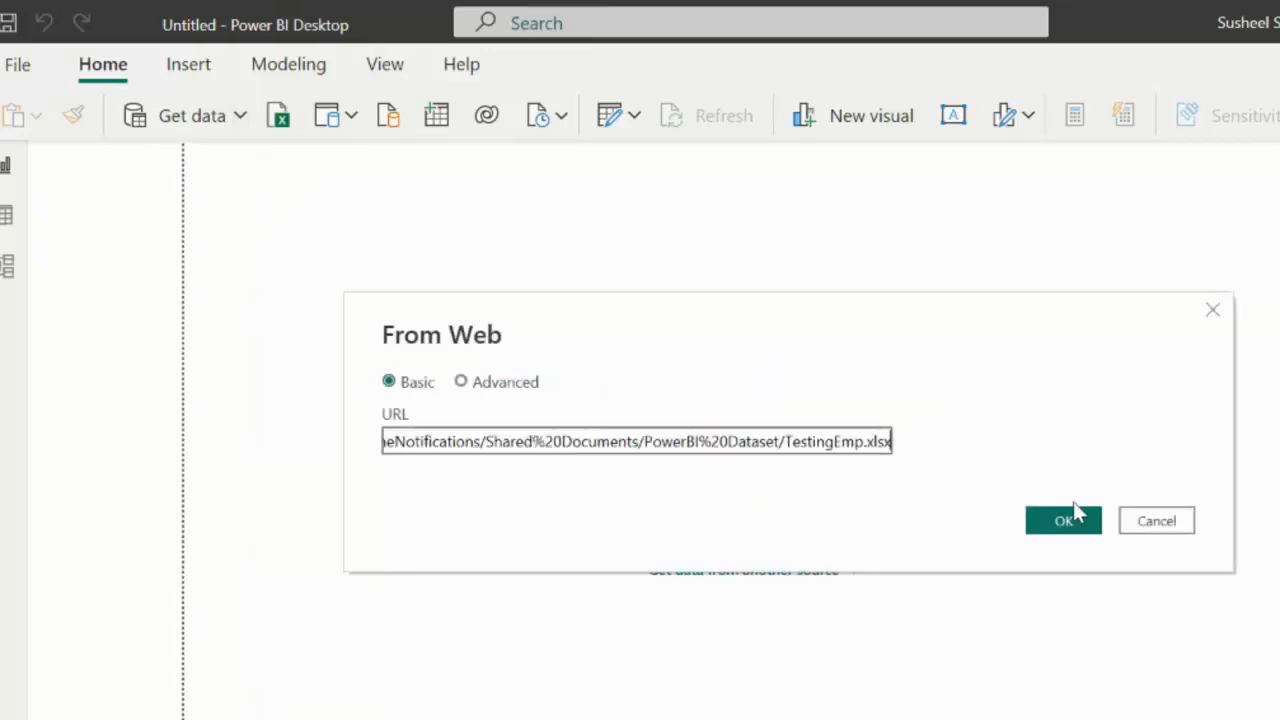
Step: Submit the pasted TestingEmp.xlsx URL in the From Web dialog
{"action": "left_click", "coordinate": [1063, 520]}
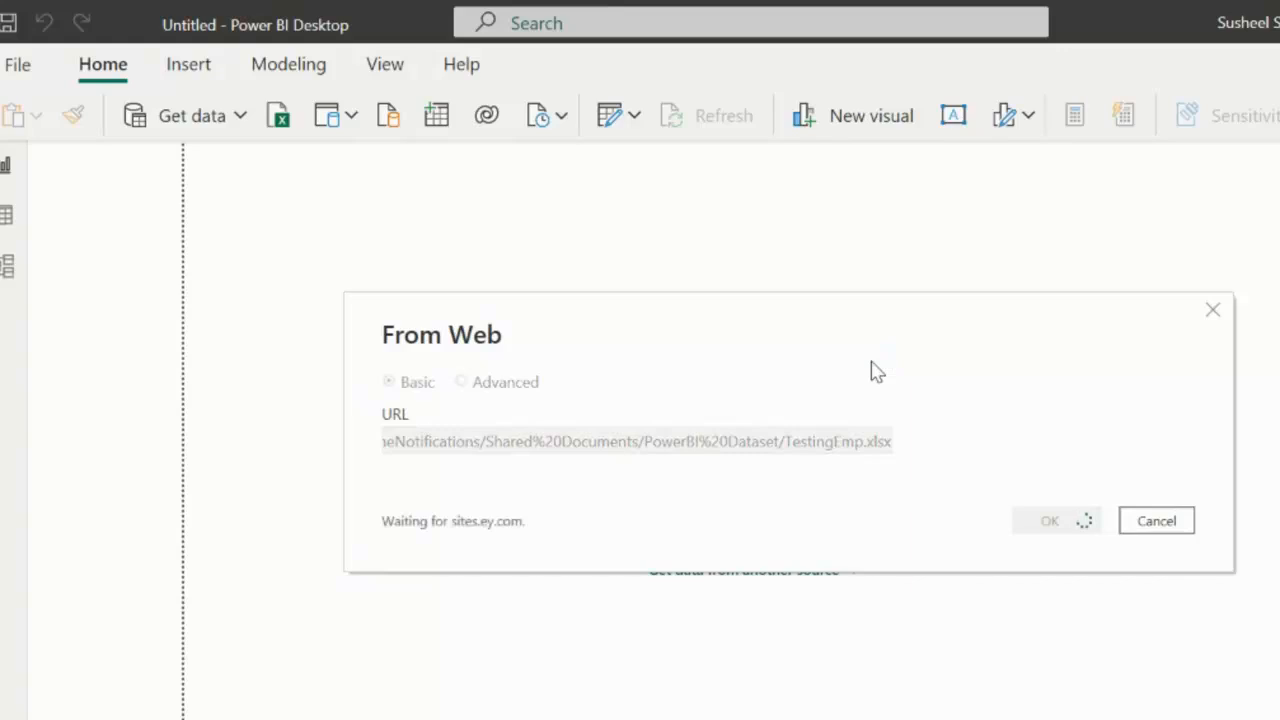
Step: Connect to the web file and select Sheet1 in the Navigator
{"action": "left_click", "coordinate": [1049, 520]}
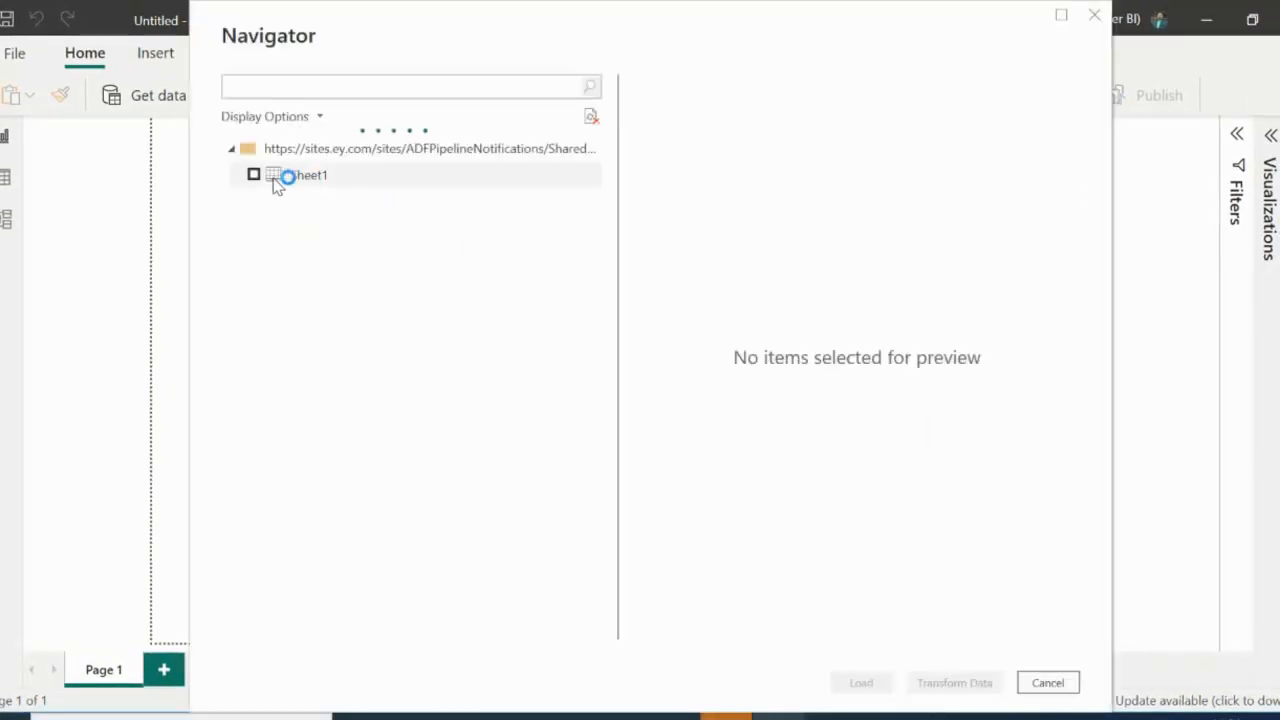
{"action": "left_click", "coordinate": [254, 174]}
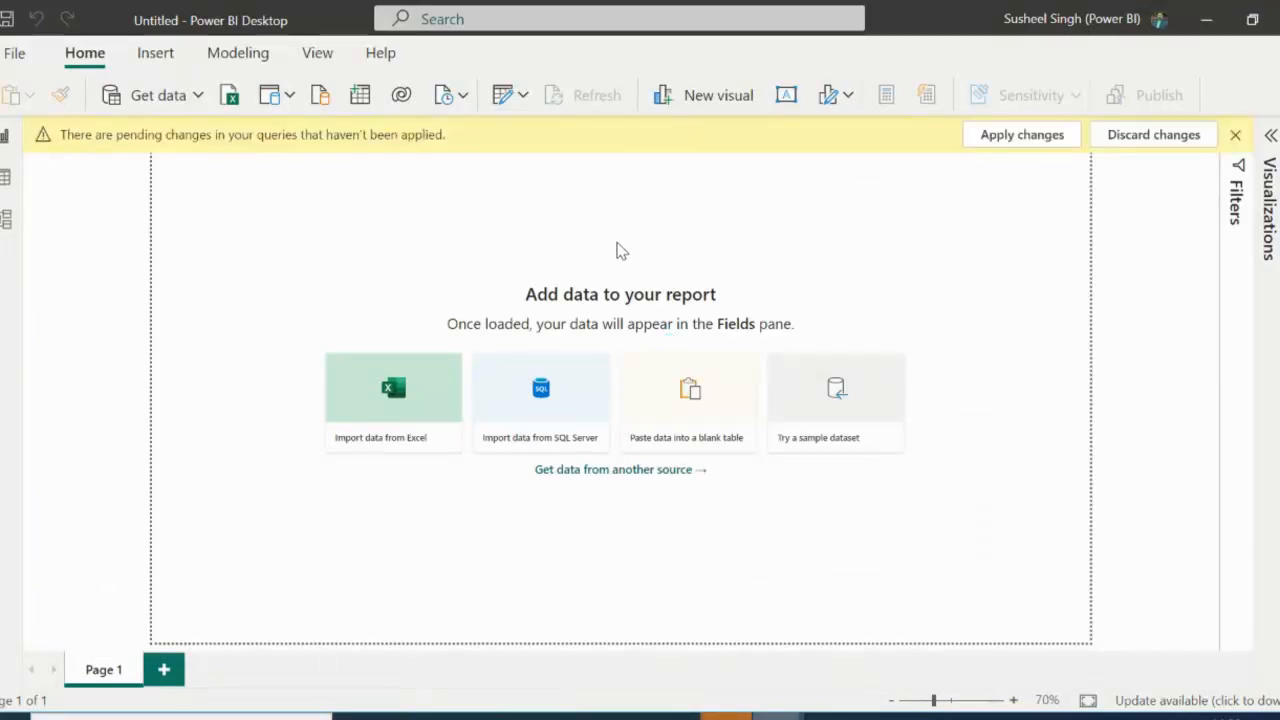
Step: Show the six-row Sheet1 employee table in Data view
{"action": "left_click", "coordinate": [393, 395]}
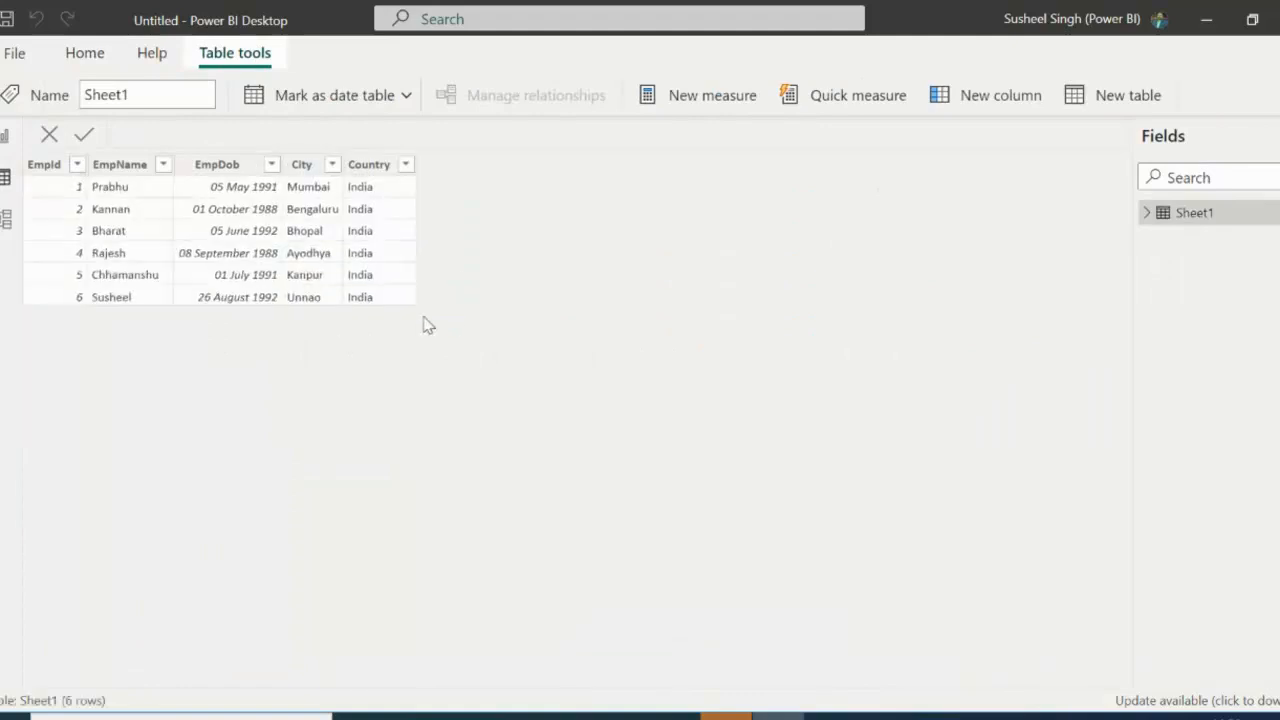
{"action": "mouse_move", "coordinate": [538, 320]}
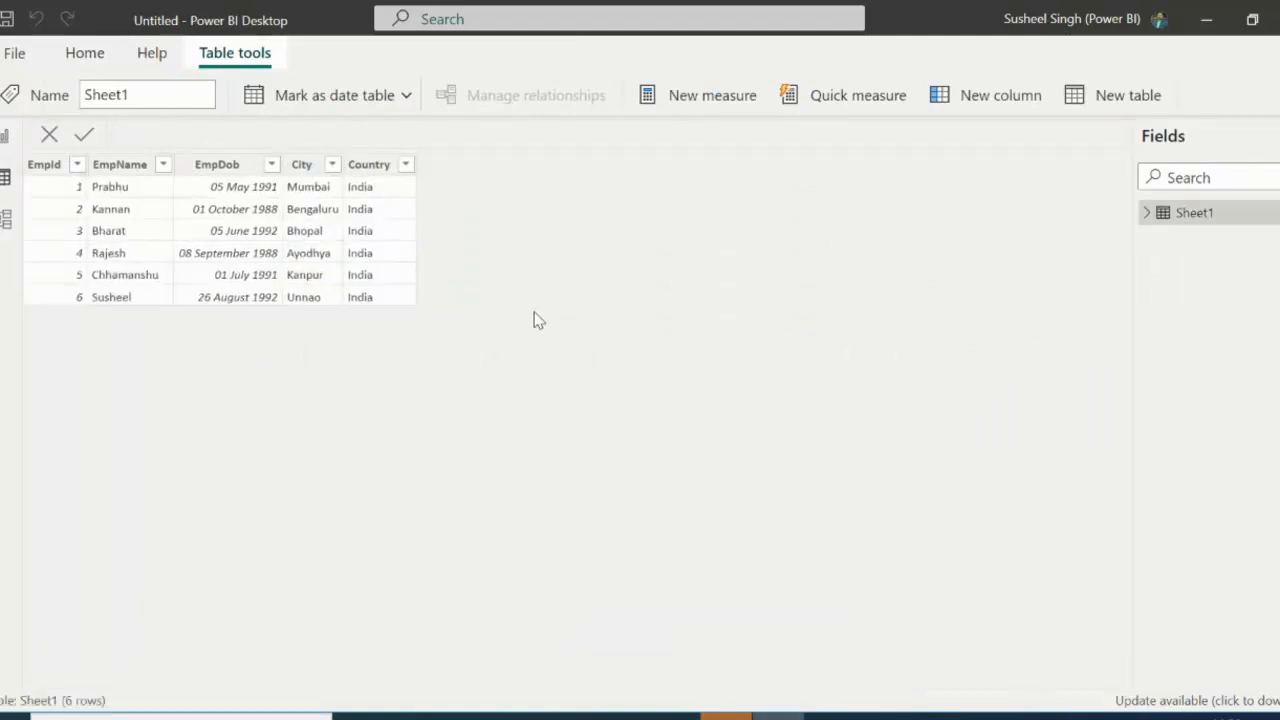